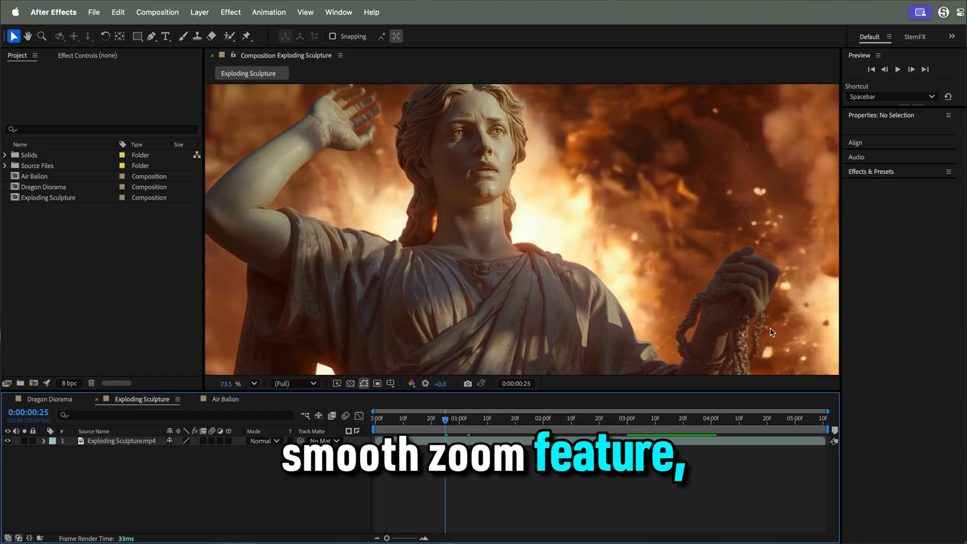
# - Switch the viewer from Exploding Sculpture to the Dragon Diorama composition
pyautogui.click(51, 395)
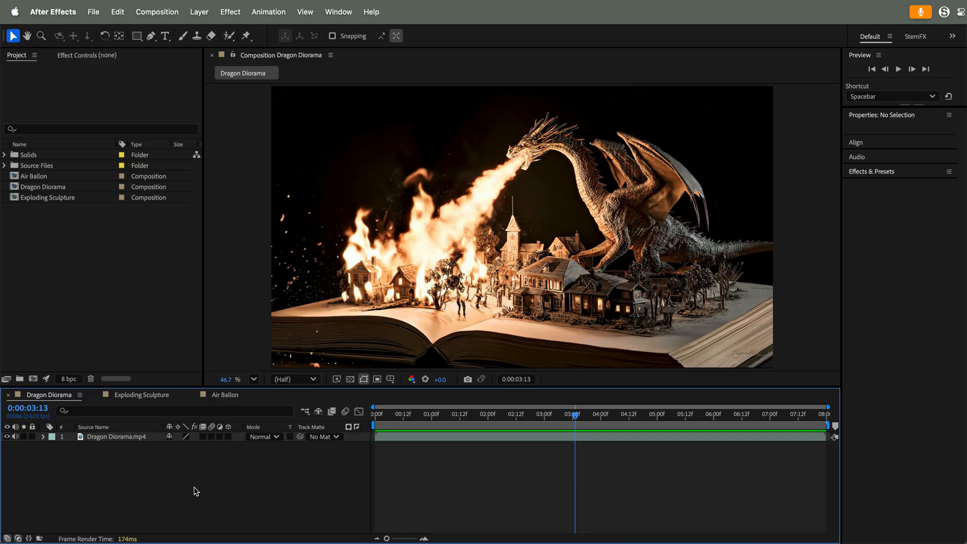
# - In Previews preferences, choose Legacy magnification type and Centered zoom behavior, then confirm
pyautogui.click(52, 12)
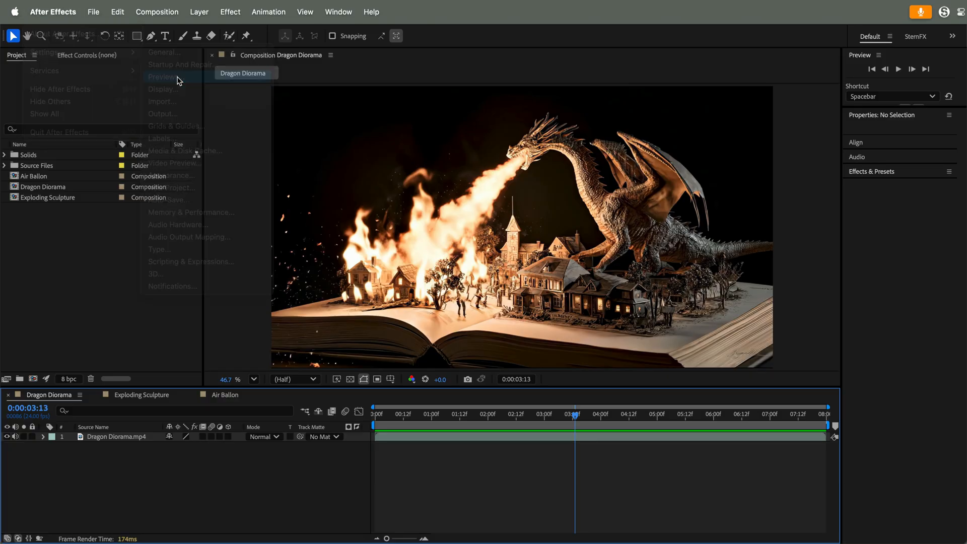
pyautogui.click(163, 76)
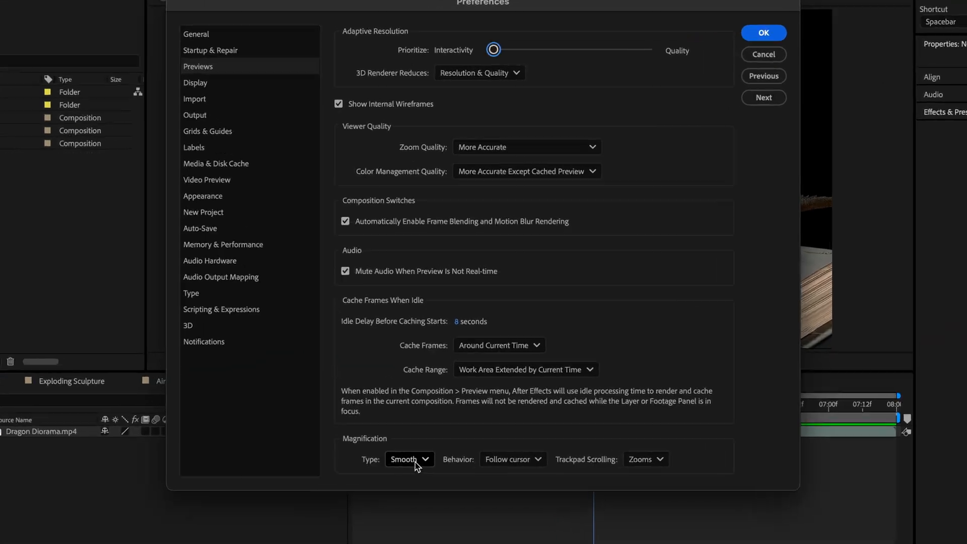
pyautogui.click(409, 459)
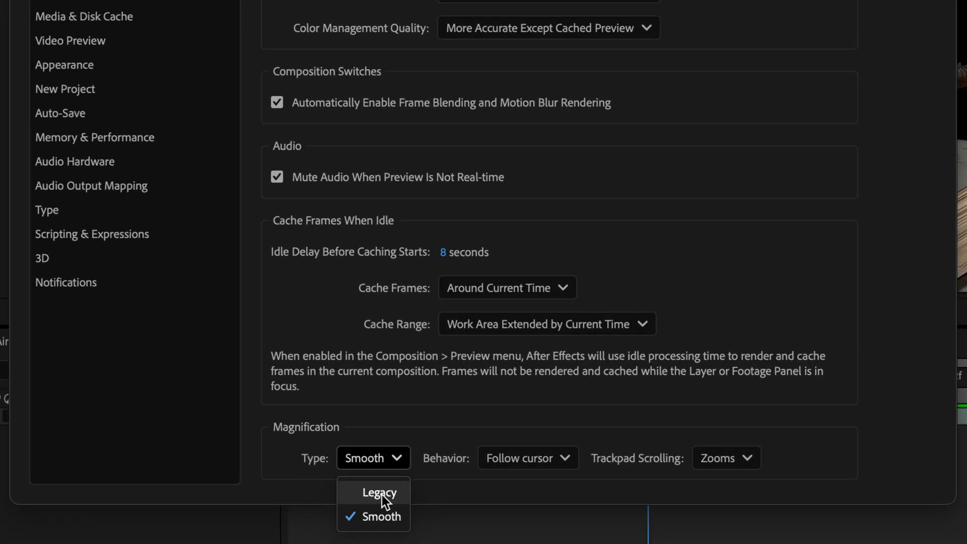
pyautogui.click(379, 492)
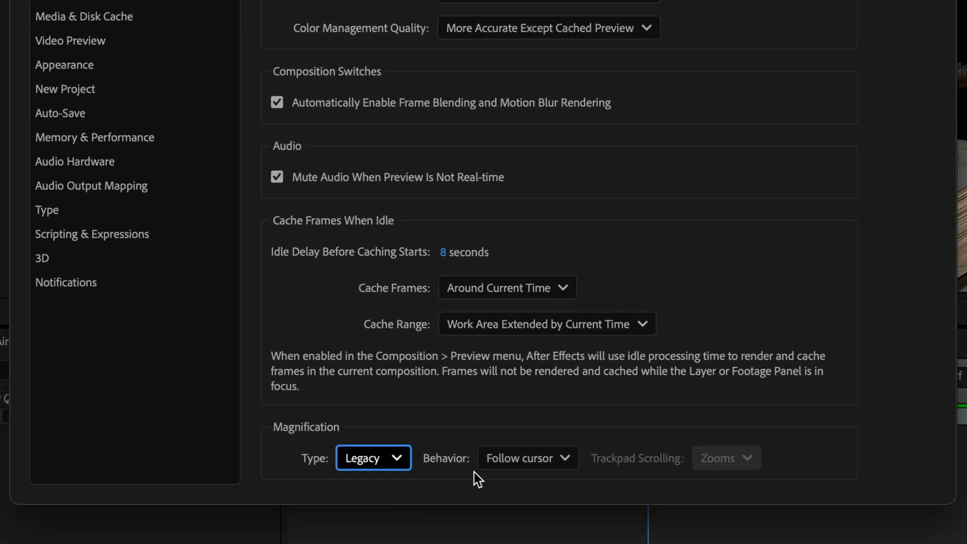
pyautogui.click(527, 457)
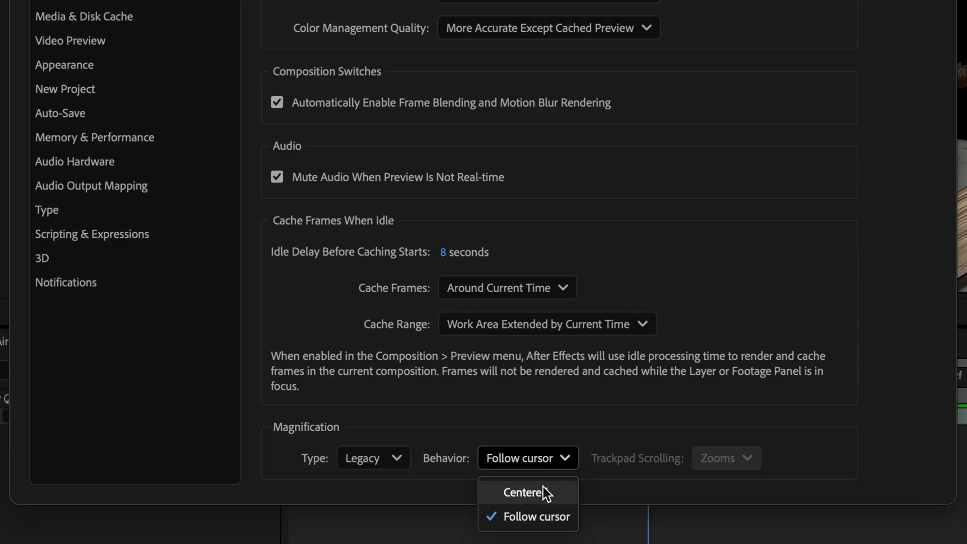
pyautogui.click(527, 493)
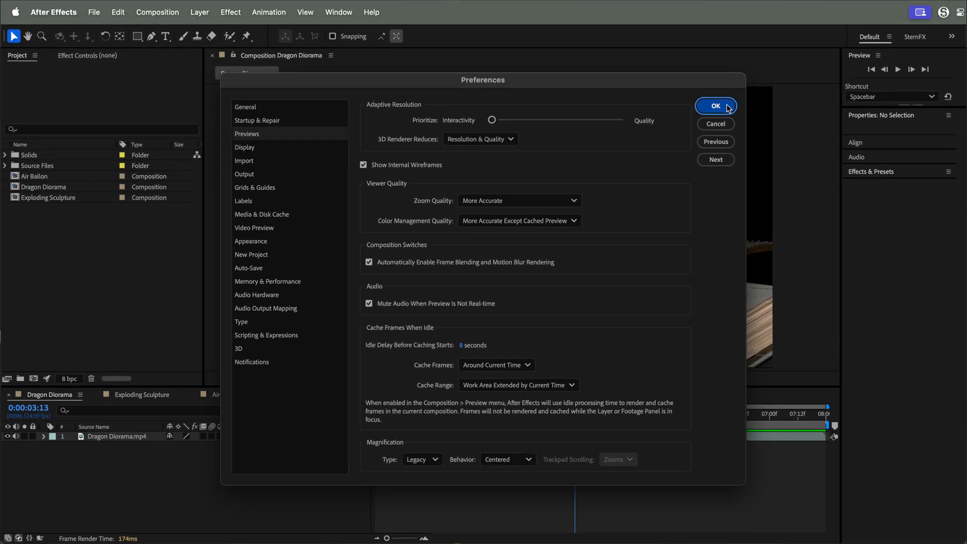
pyautogui.click(715, 105)
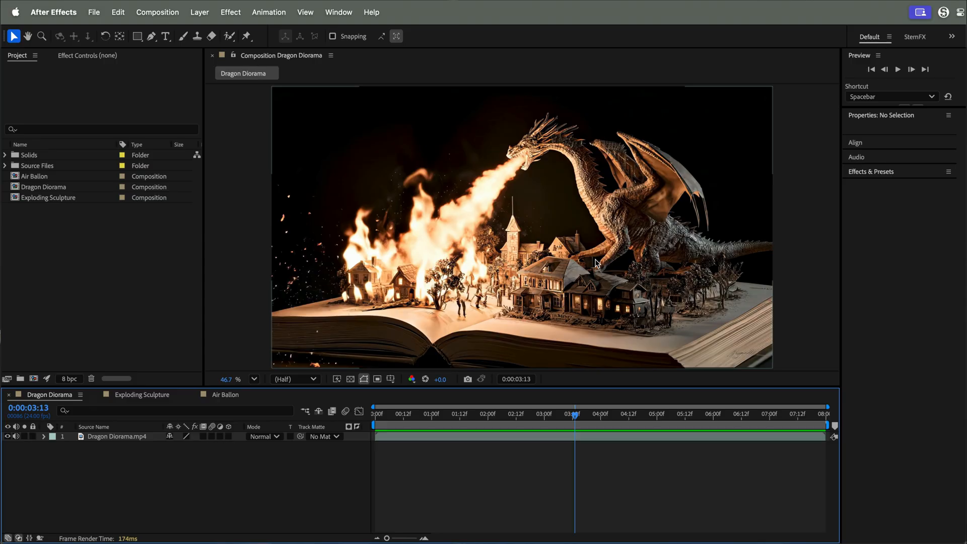
pyautogui.moveTo(573, 265)
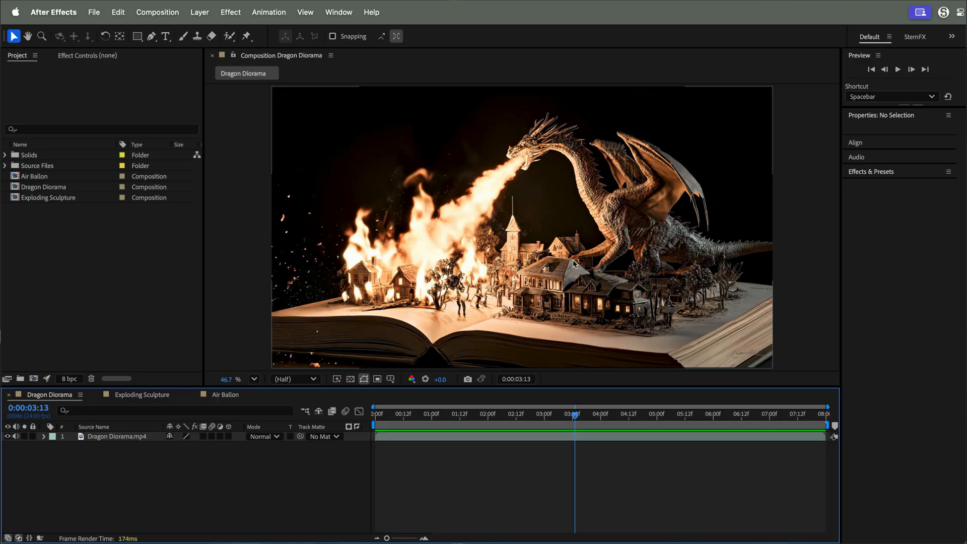
# - Zoom the Dragon Diorama view in to 100%, out to 25%, then back to 50%
pyautogui.press('cmd+=')
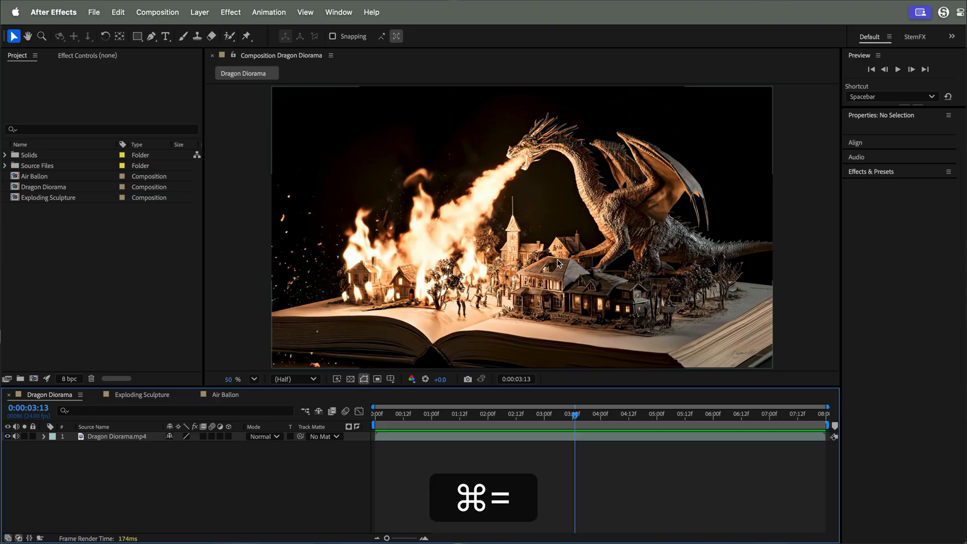
pyautogui.press('cmd+-')
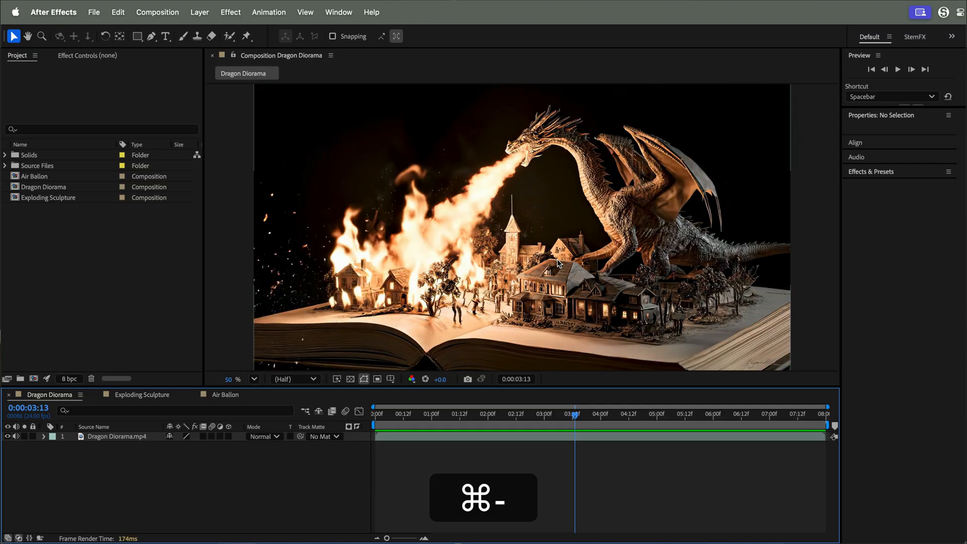
pyautogui.press('cmd+=')
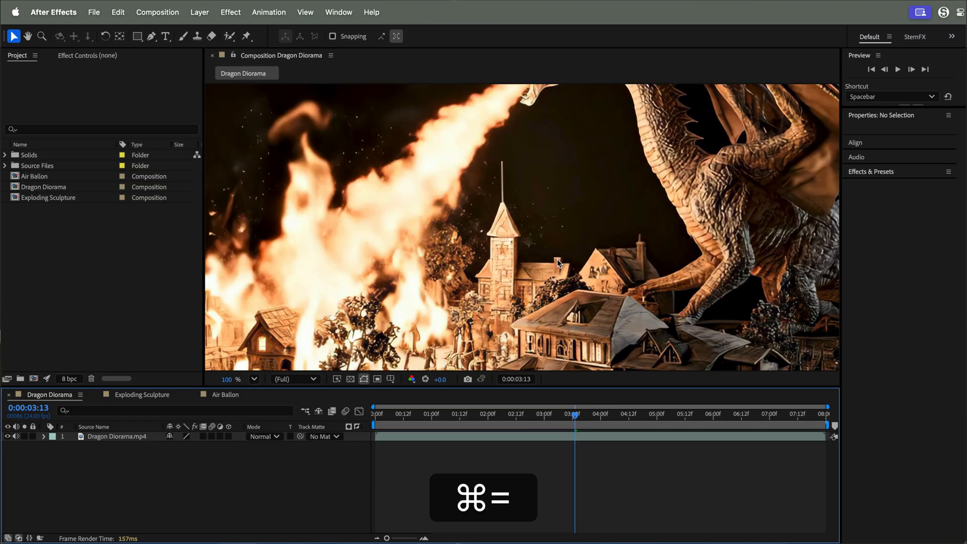
pyautogui.press('cmd+minus')
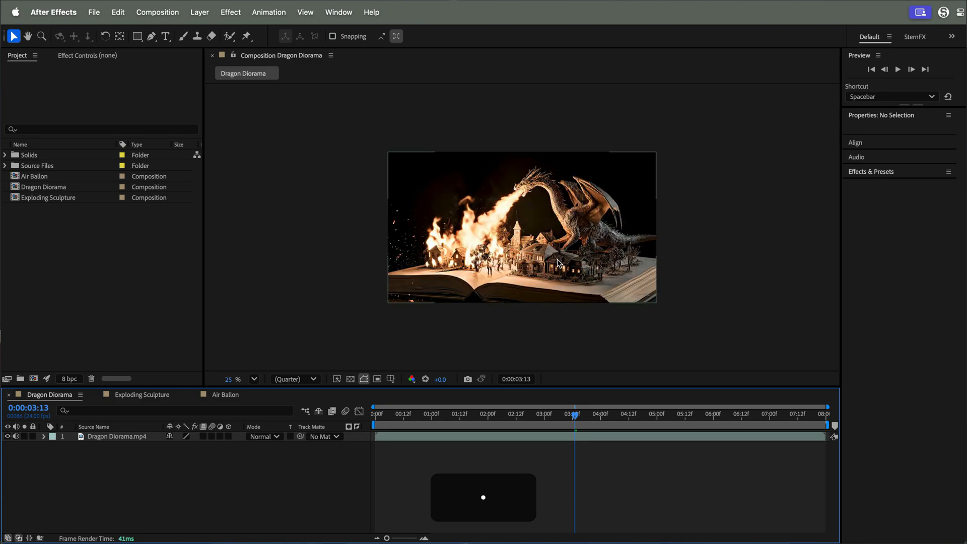
pyautogui.click(239, 379)
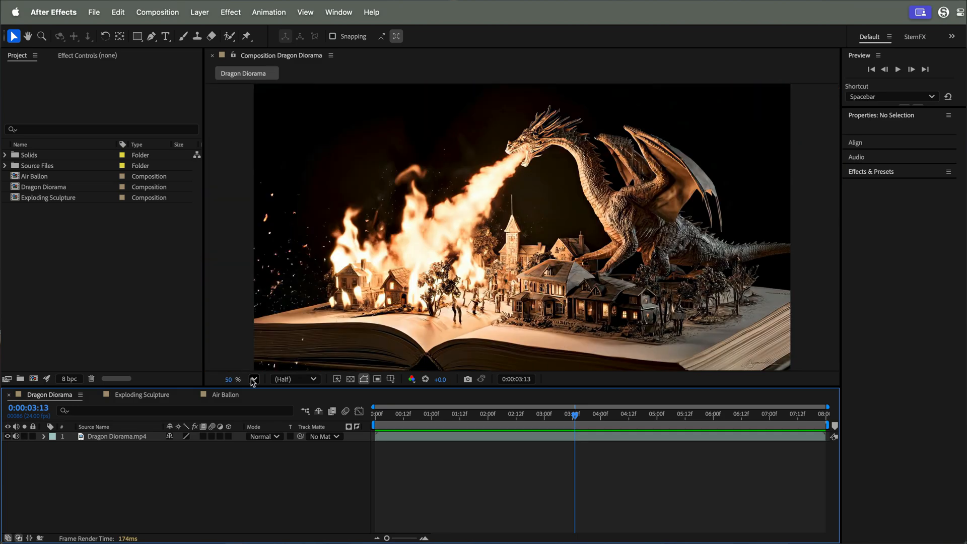
pyautogui.click(252, 379)
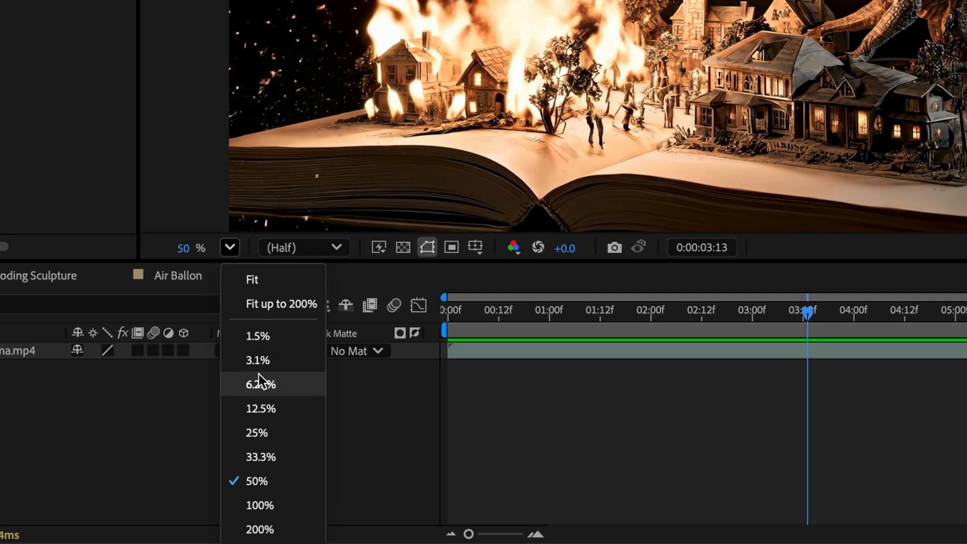
pyautogui.click(260, 384)
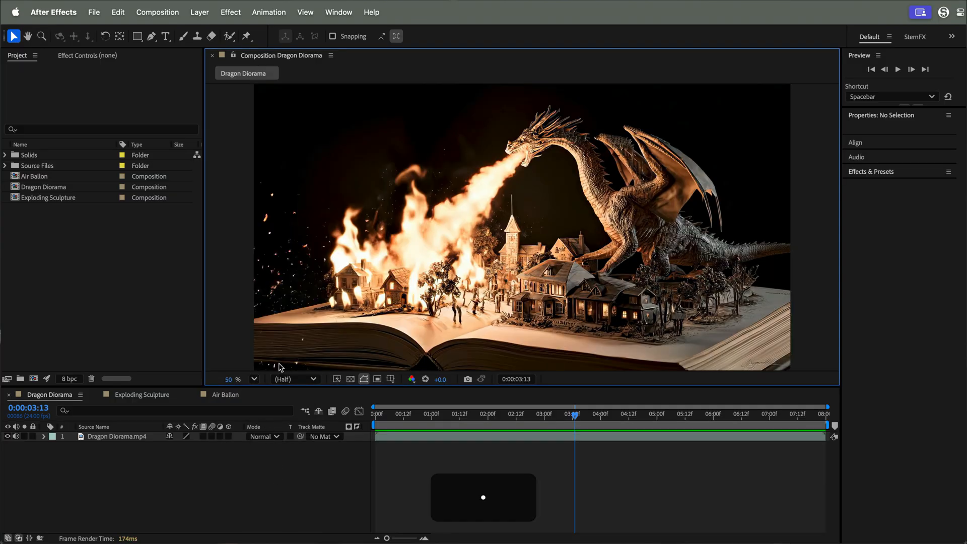
# - Toggle magnification on the church tower between 400% and 200%, ending at 200%
pyautogui.click(239, 379)
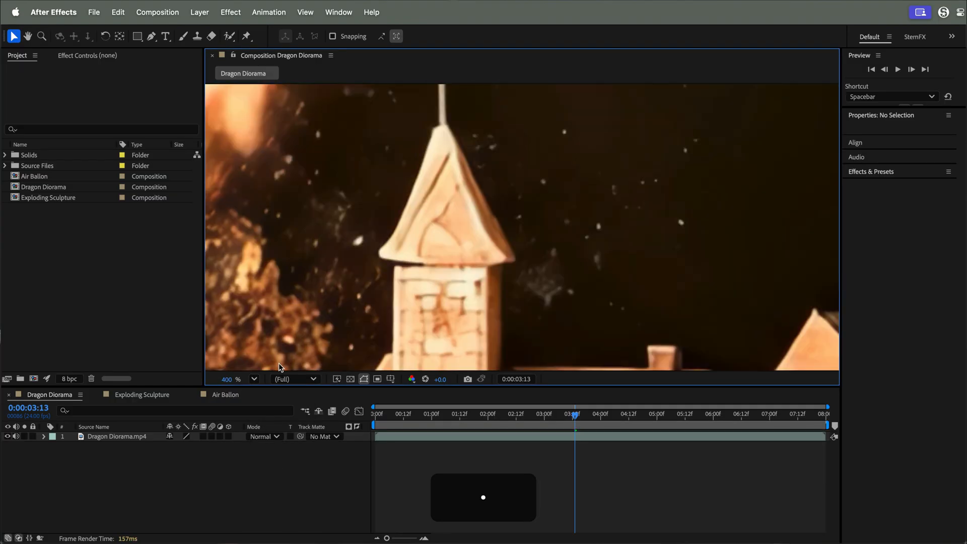
pyautogui.click(226, 379)
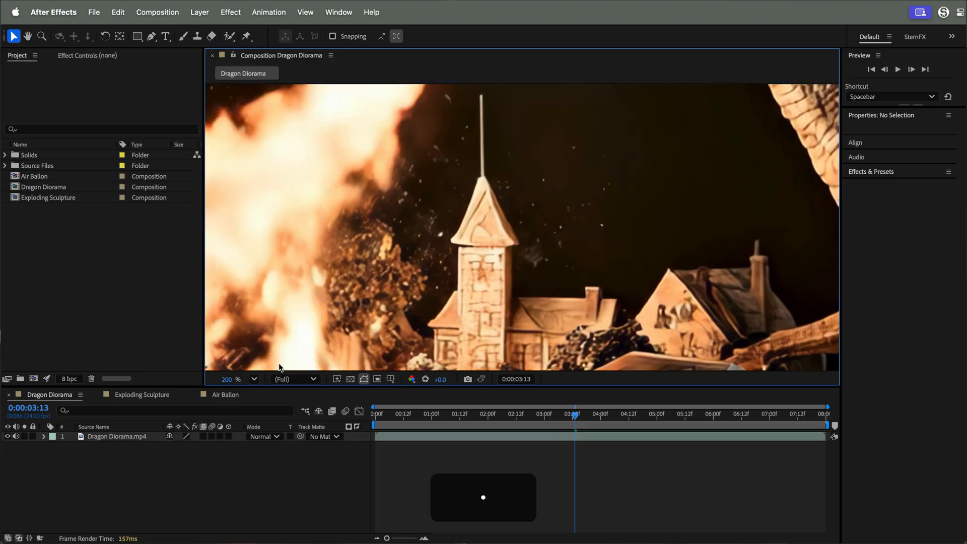
pyautogui.click(237, 379)
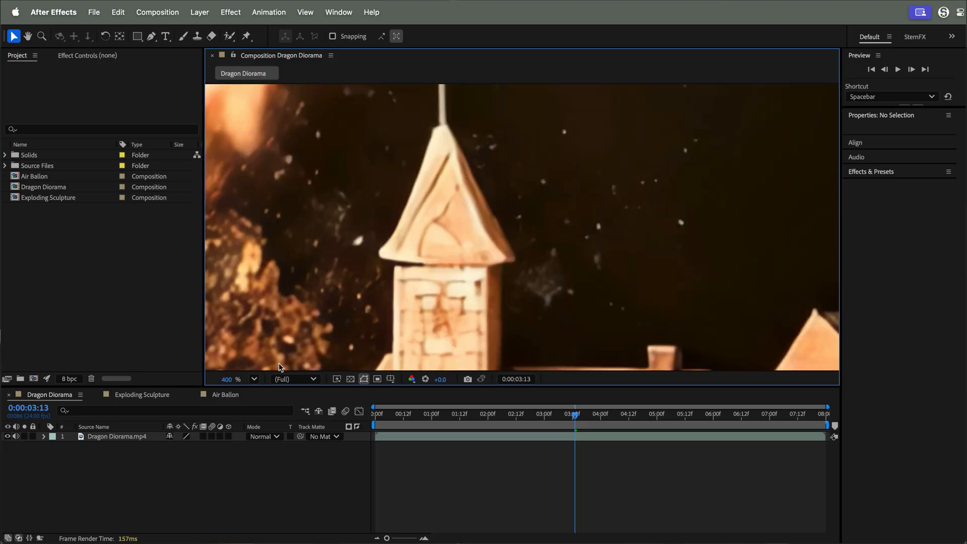
pyautogui.click(226, 379)
pyautogui.write('200')
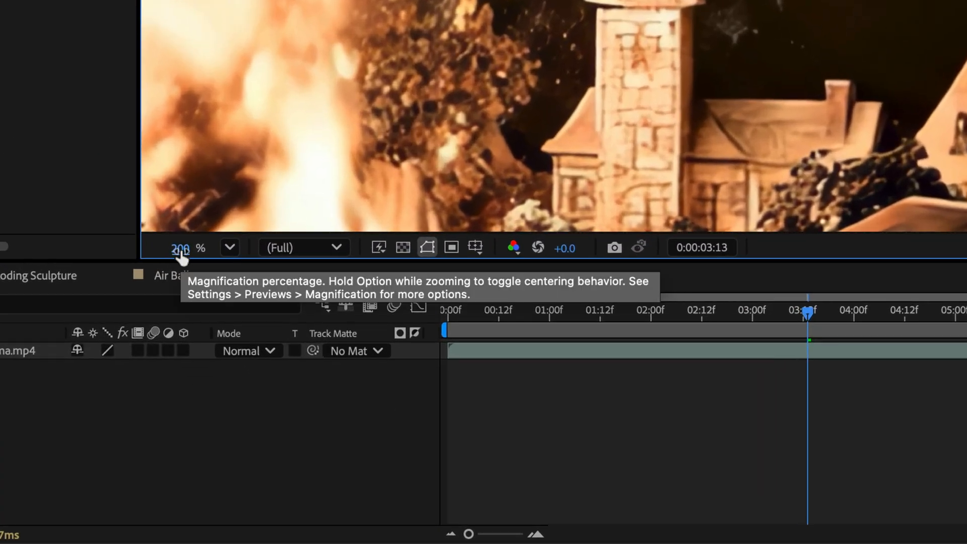
pyautogui.moveTo(242, 437)
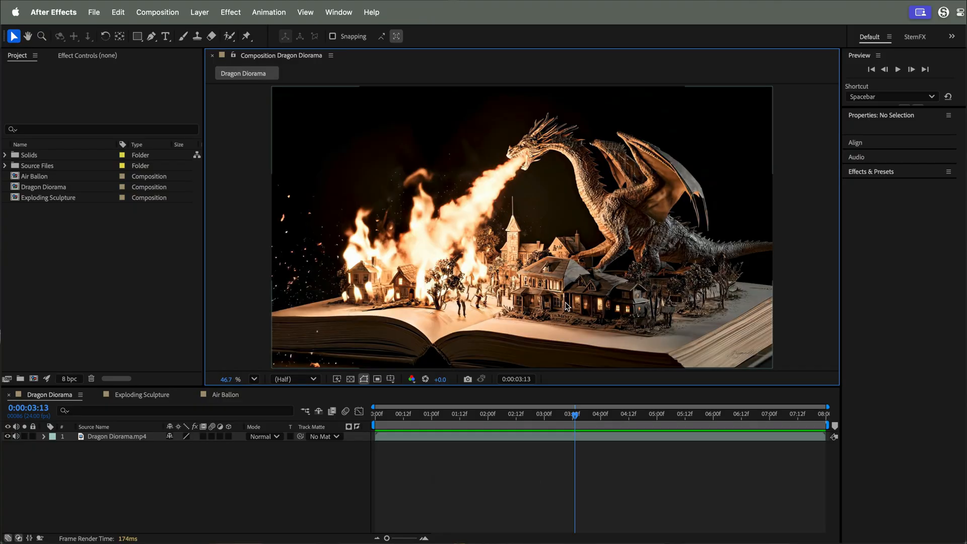
# - Zoom to 100% on the dragon's head around the five-second mark
pyautogui.click(646, 423)
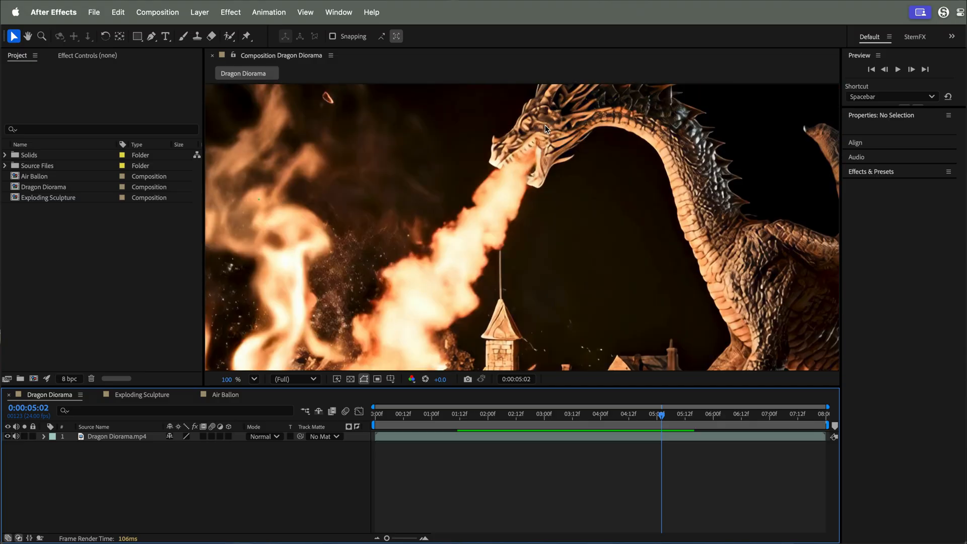
pyautogui.click(237, 379)
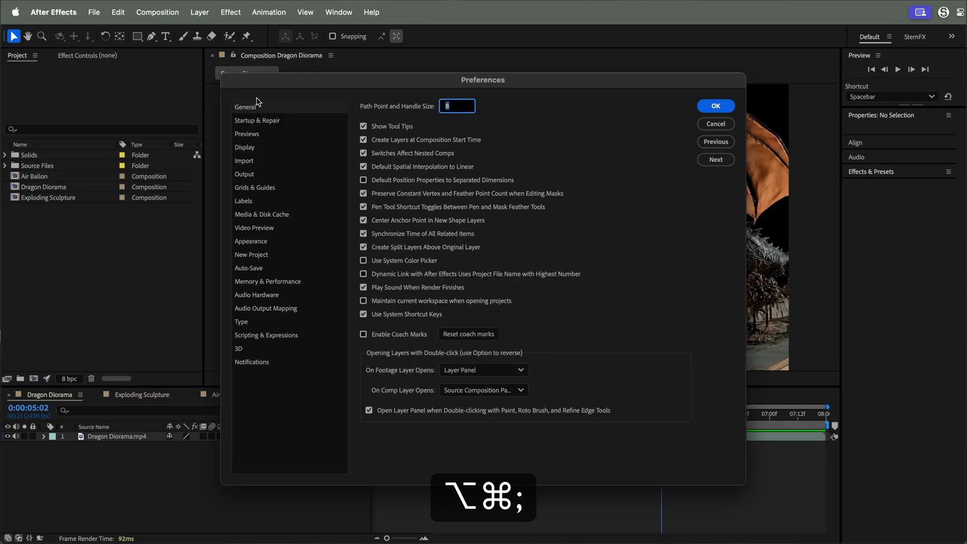
# - Set the zoom behavior to follow the cursor in Previews preferences
pyautogui.click(247, 134)
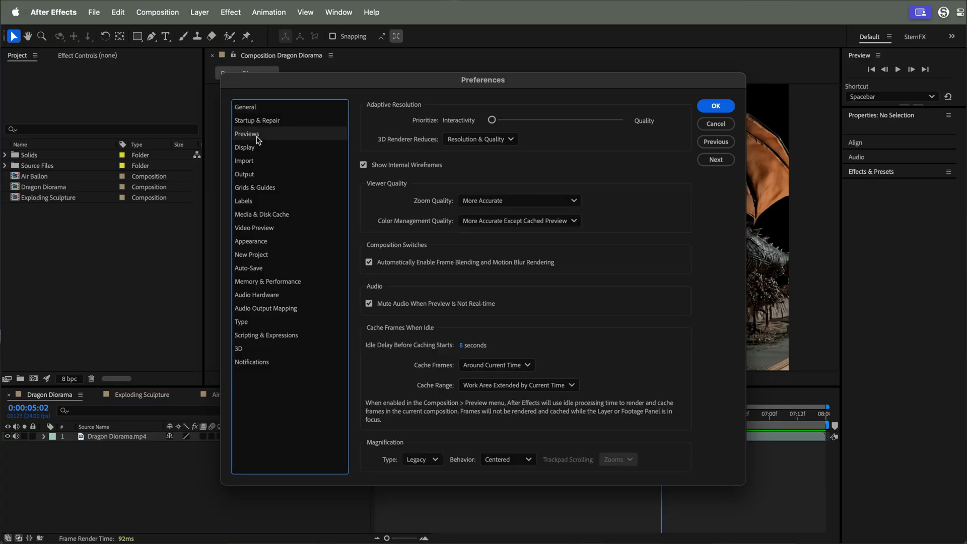
pyautogui.click(506, 459)
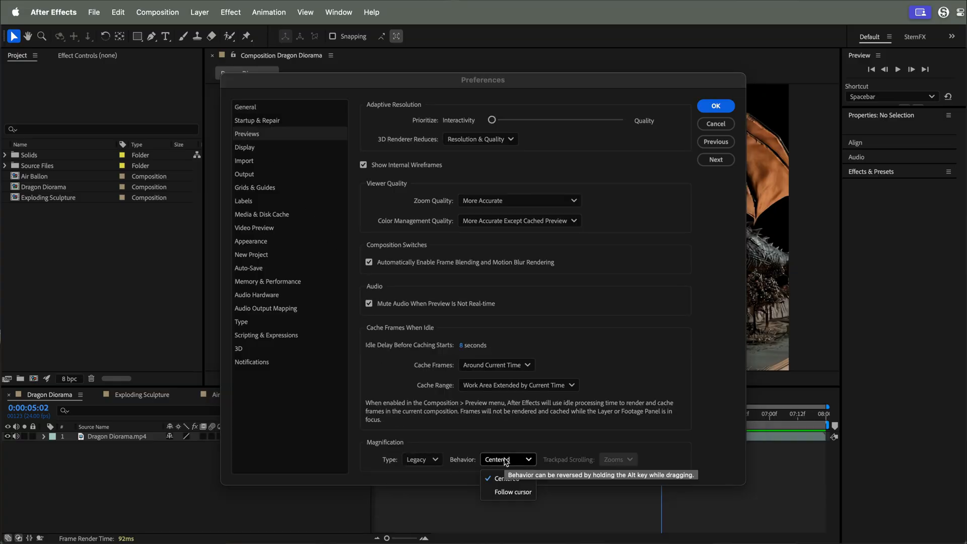
pyautogui.click(513, 492)
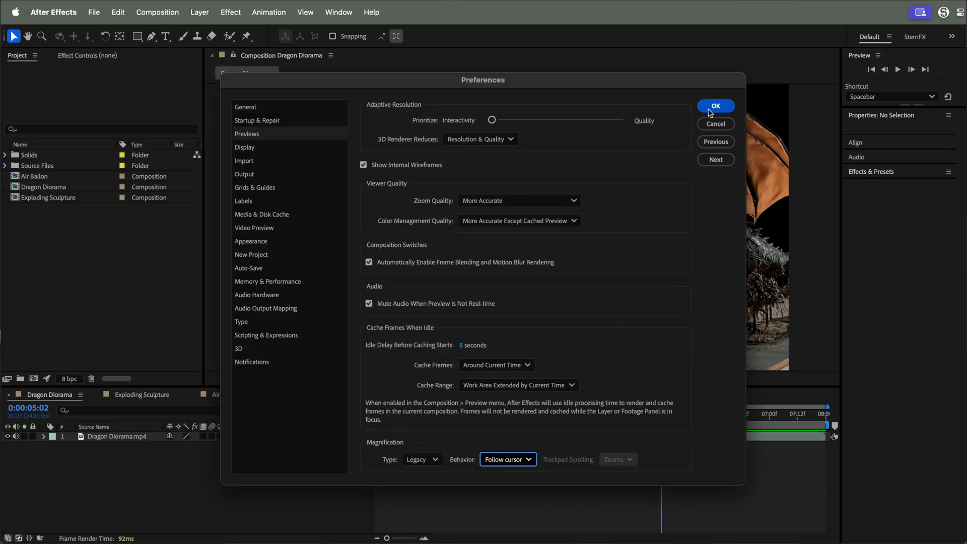
pyautogui.click(715, 106)
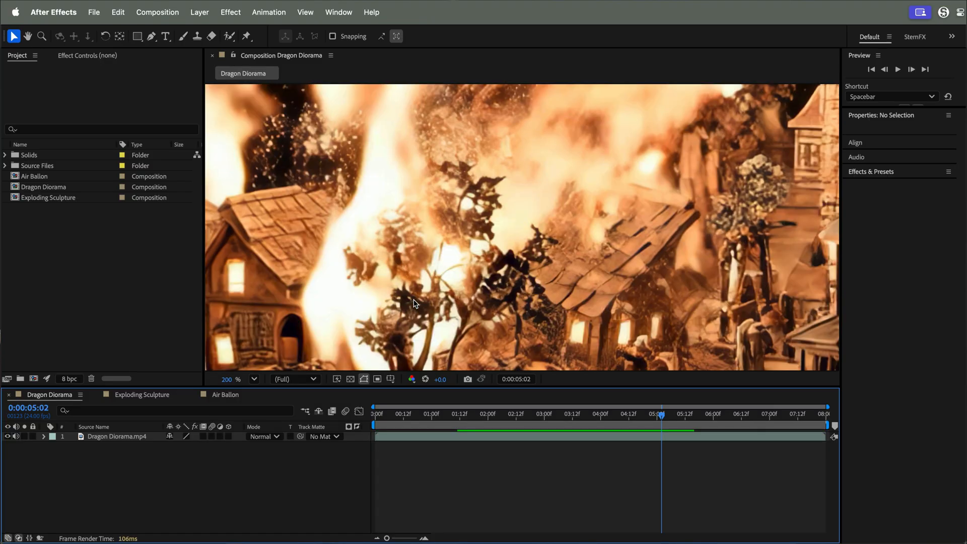
# - Zoom out to the whole scene, then in to 400% on the rooftops
pyautogui.click(239, 379)
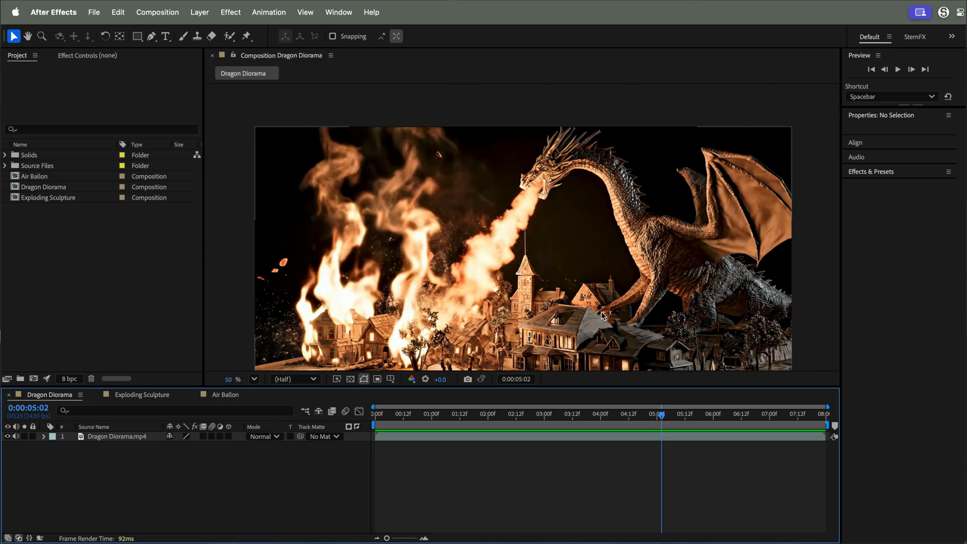
pyautogui.click(254, 379)
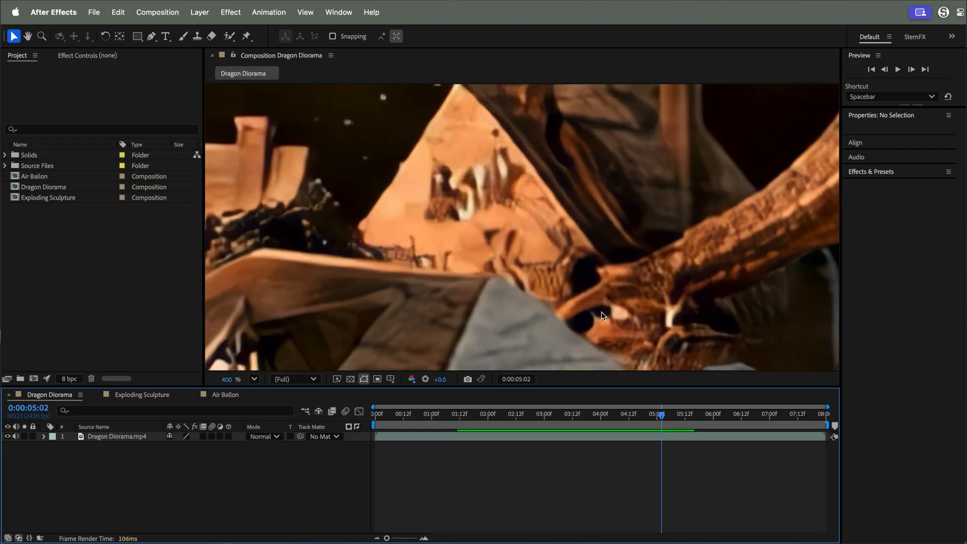
pyautogui.click(226, 379)
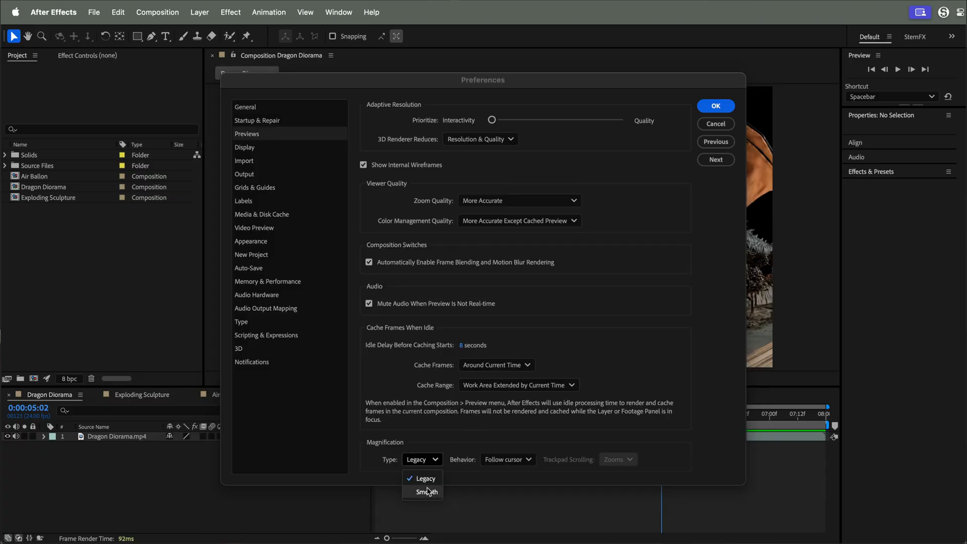
# - Change the magnification type from Legacy to Smooth and confirm the preferences
pyautogui.click(426, 492)
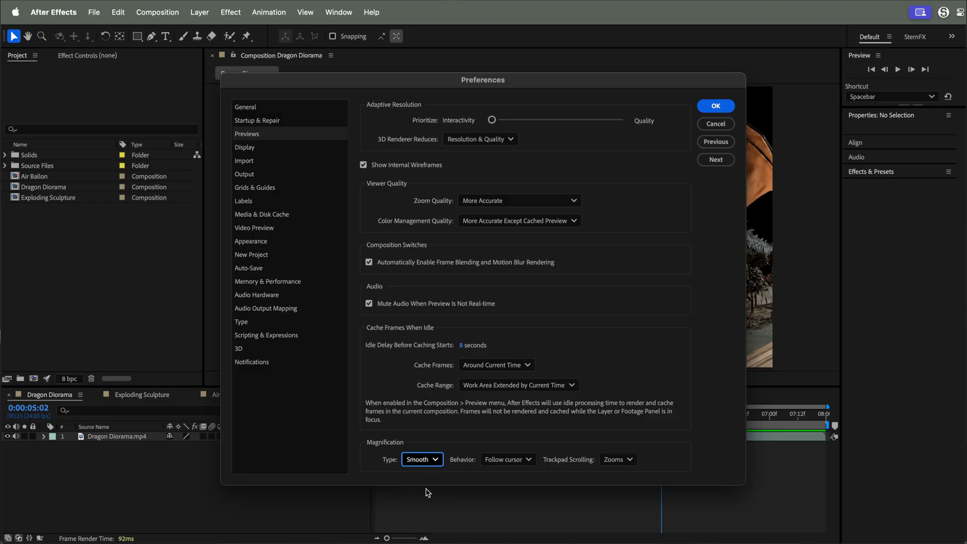
pyautogui.moveTo(716, 116)
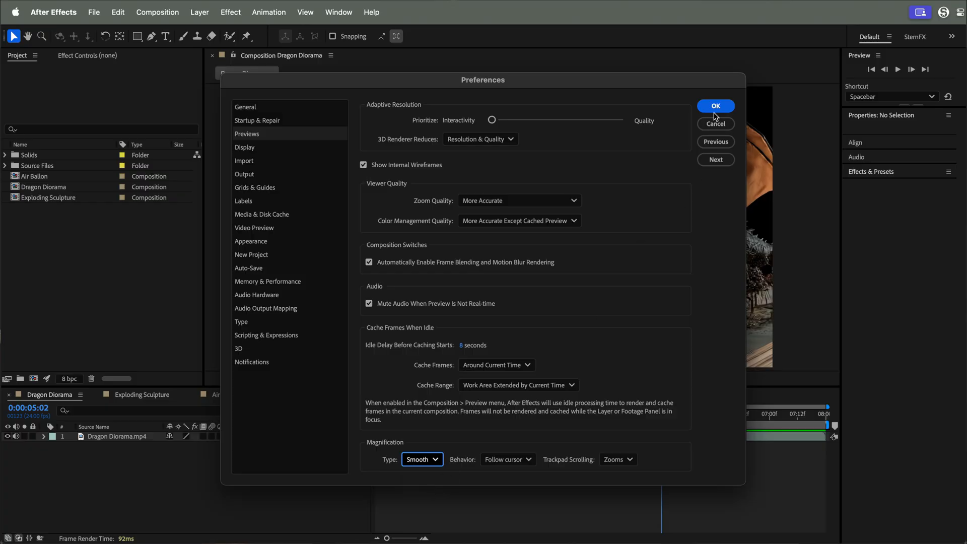
pyautogui.click(715, 105)
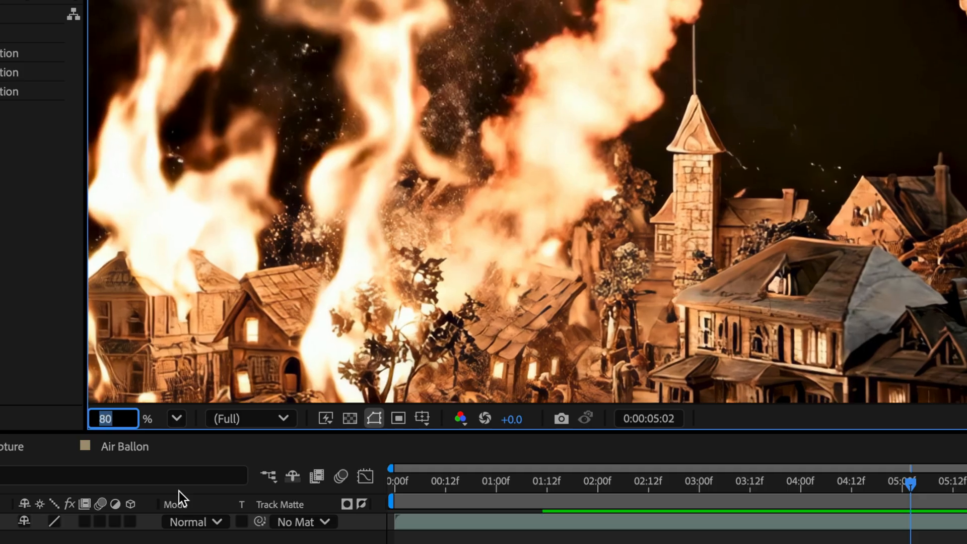
# - Enter 100% then 90% magnification, then fit the frame at 46.7%
pyautogui.write('100')
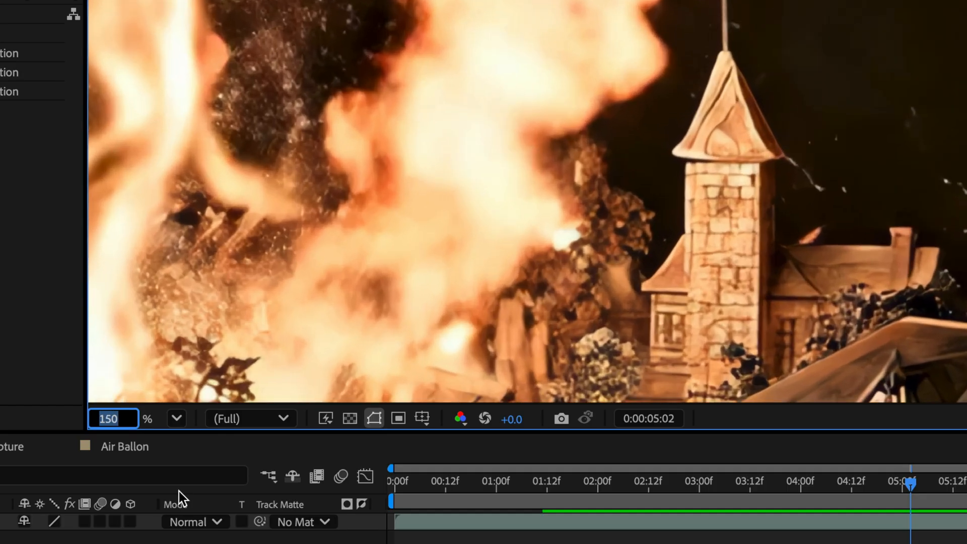
pyautogui.write('90')
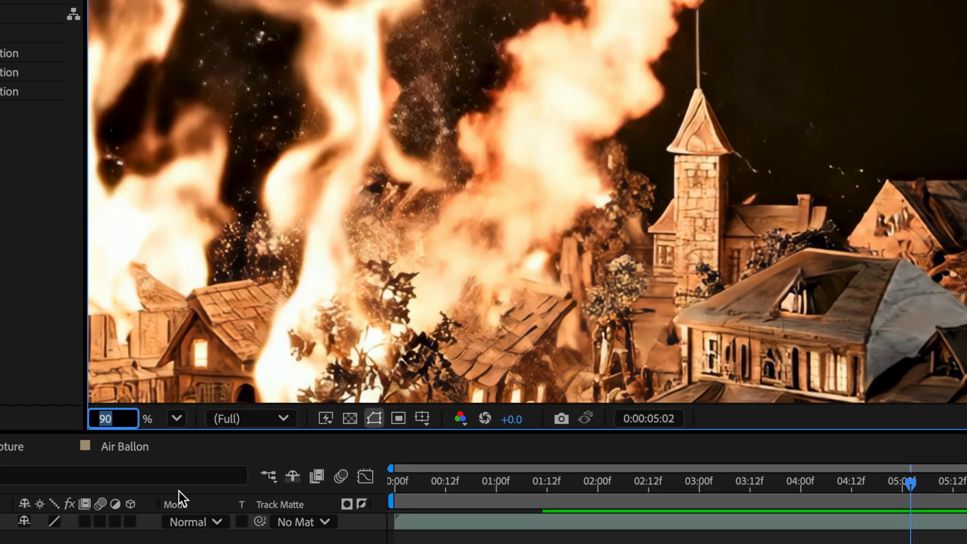
pyautogui.click(105, 418)
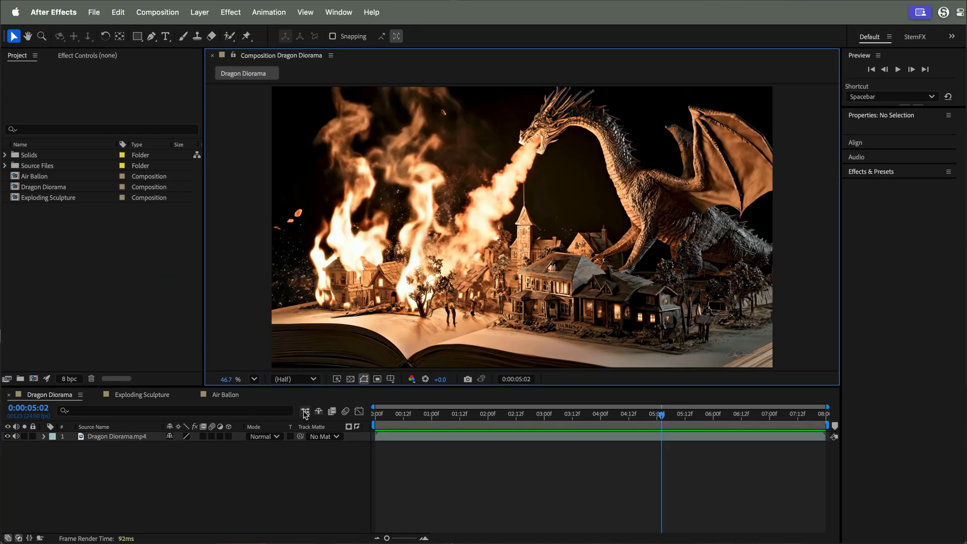
# - Switch to the Exploding Sculpture composition and activate the Zoom tool with Z
pyautogui.click(142, 395)
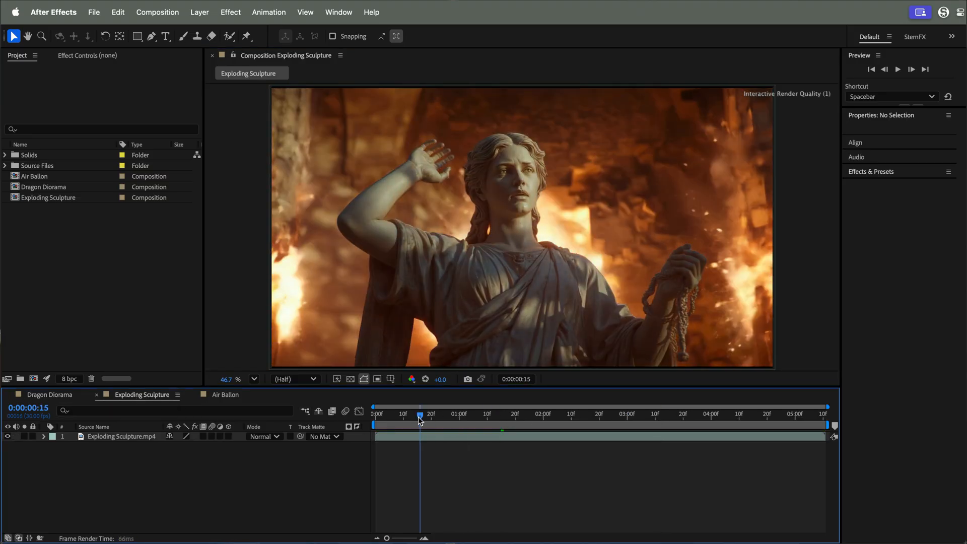
pyautogui.press('z')
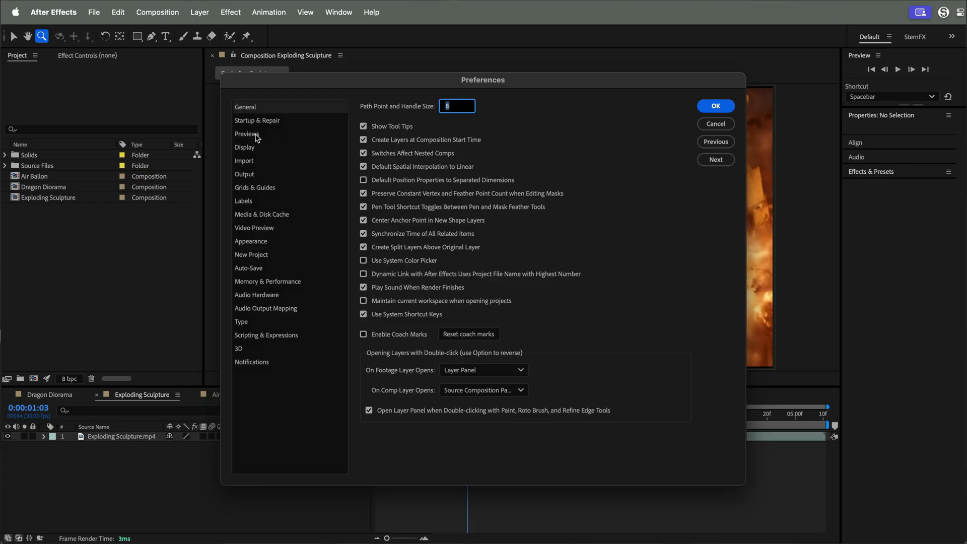
# - Show the Previews page in the Preferences window
pyautogui.click(247, 134)
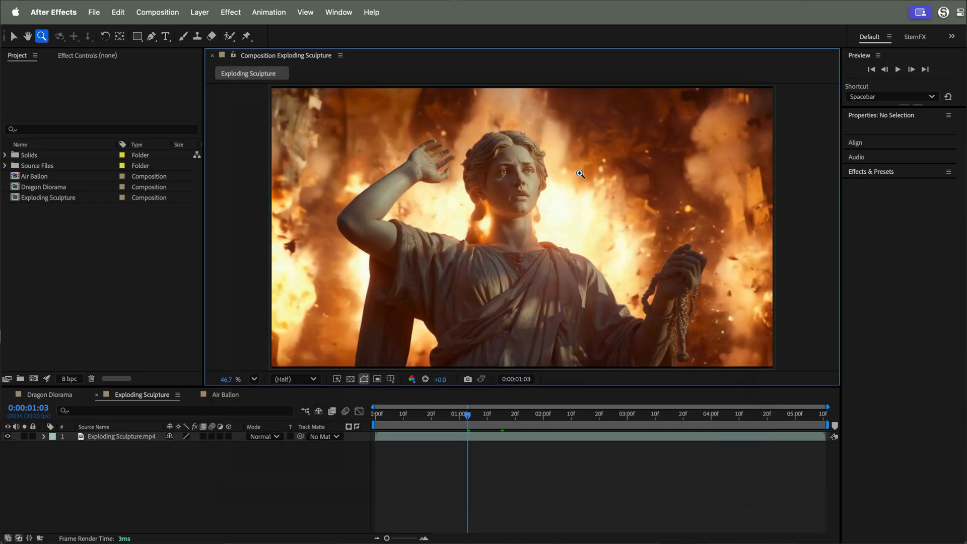
pyautogui.moveTo(415, 126)
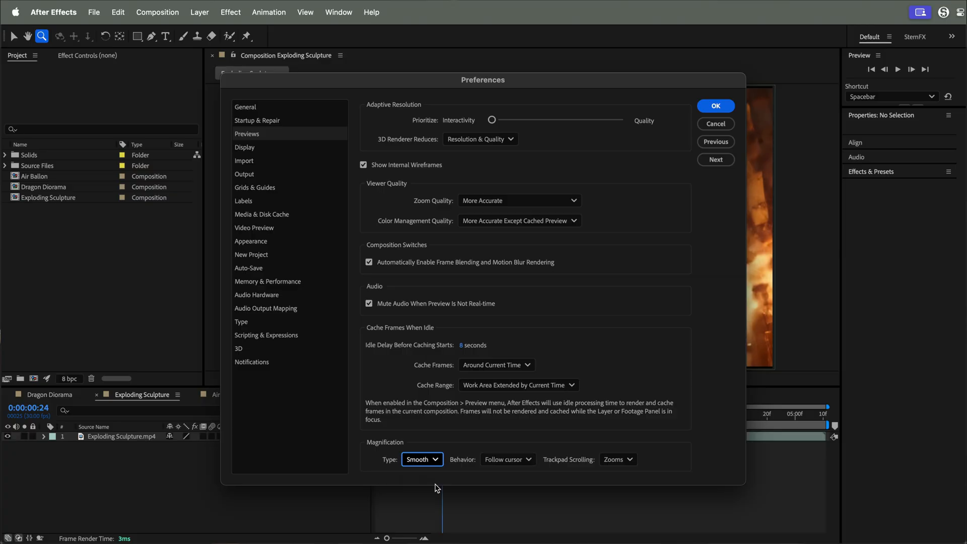
# - Close Preferences and bring up the Air Balloon composition at 140%
pyautogui.click(618, 459)
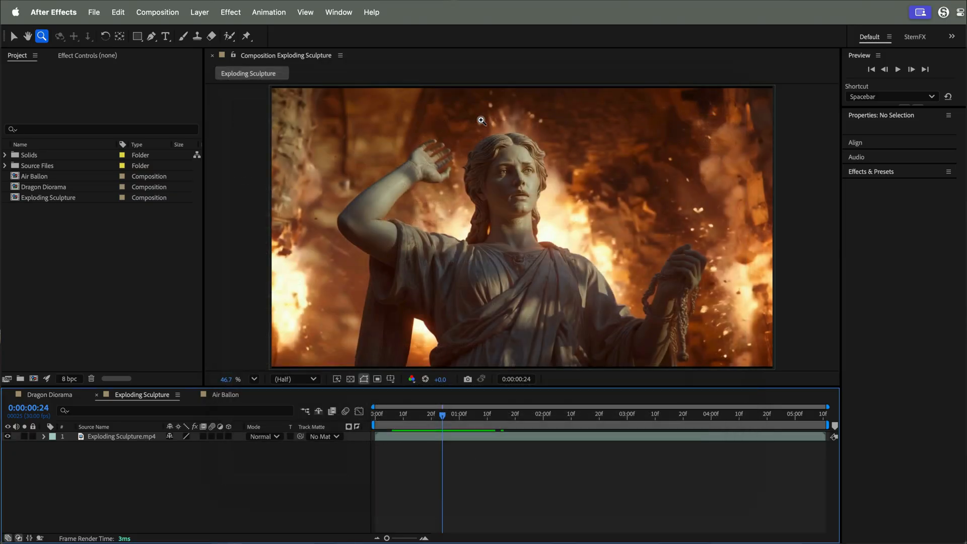
pyautogui.click(14, 36)
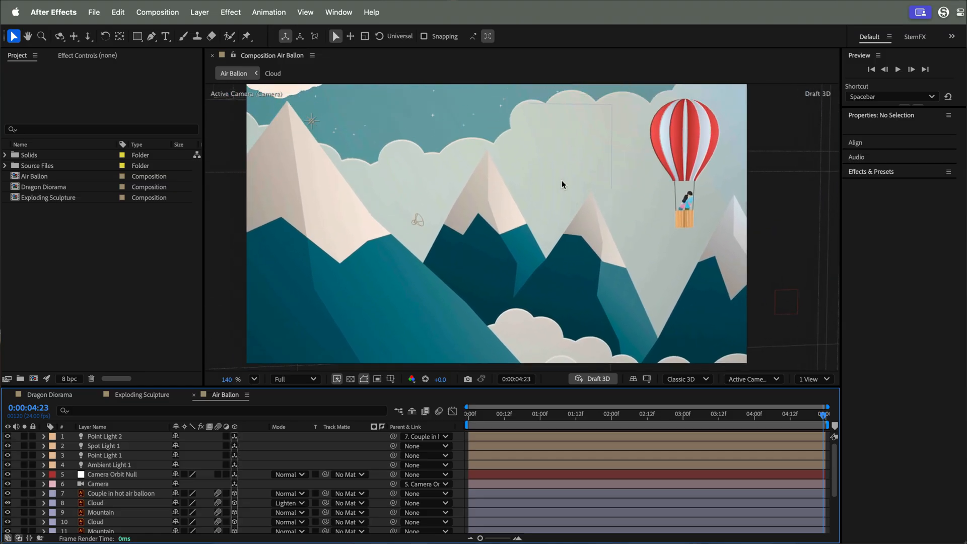
# - Scroll-zoom the Air Balloon scene to about 185% on the balloon and mountains
pyautogui.click(233, 379)
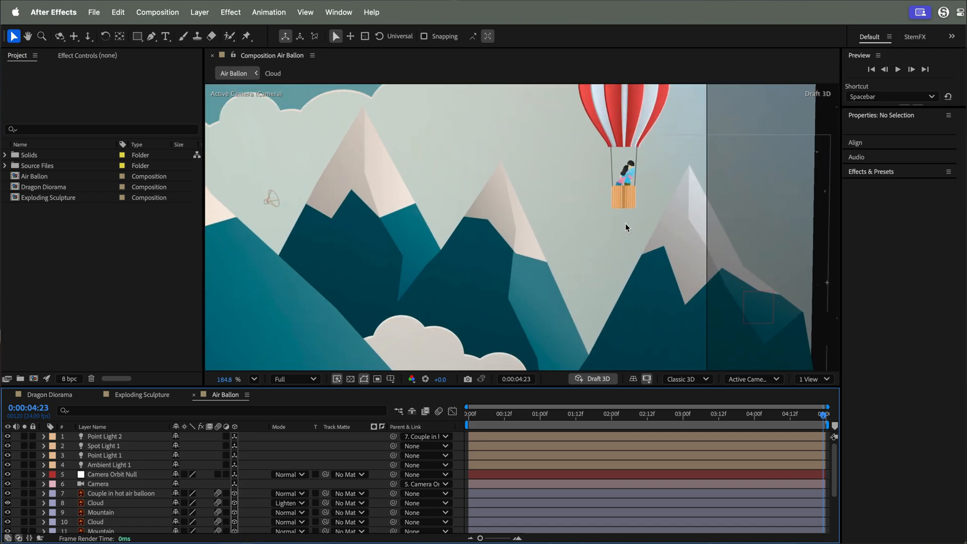
pyautogui.scroll(-3)
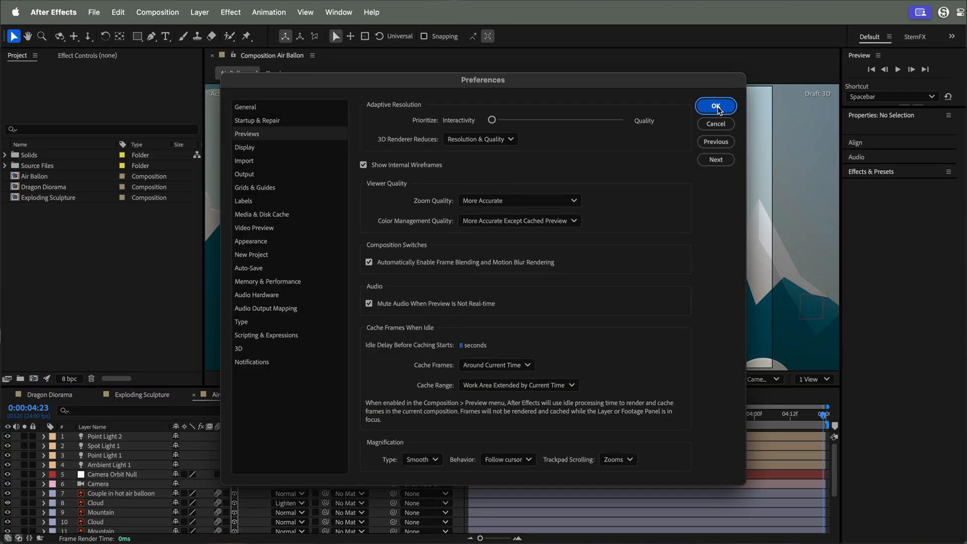
# - Confirm the Smooth preview preferences and zoom to 400% on the basket couple
pyautogui.click(715, 105)
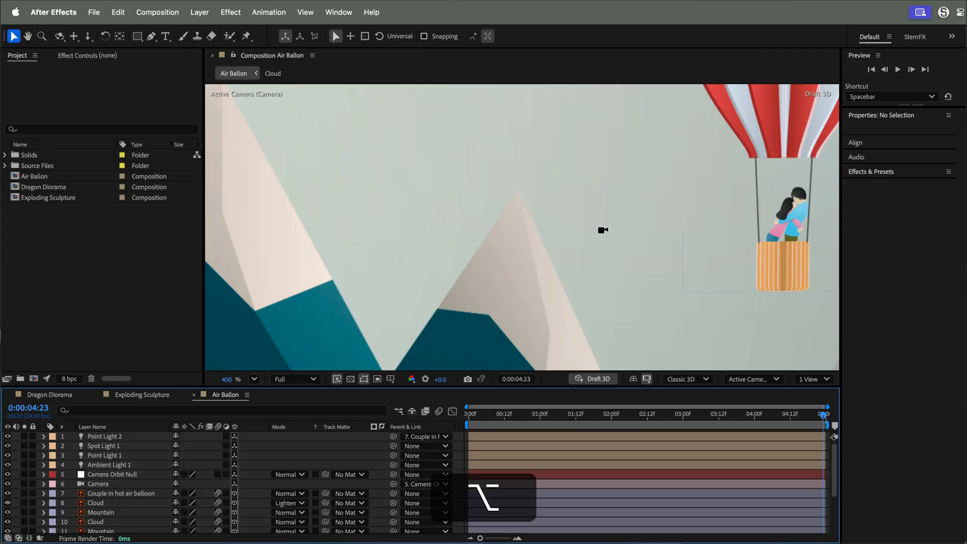
# - Option-scroll the Air Balloon view back out to 140%
pyautogui.click(232, 379)
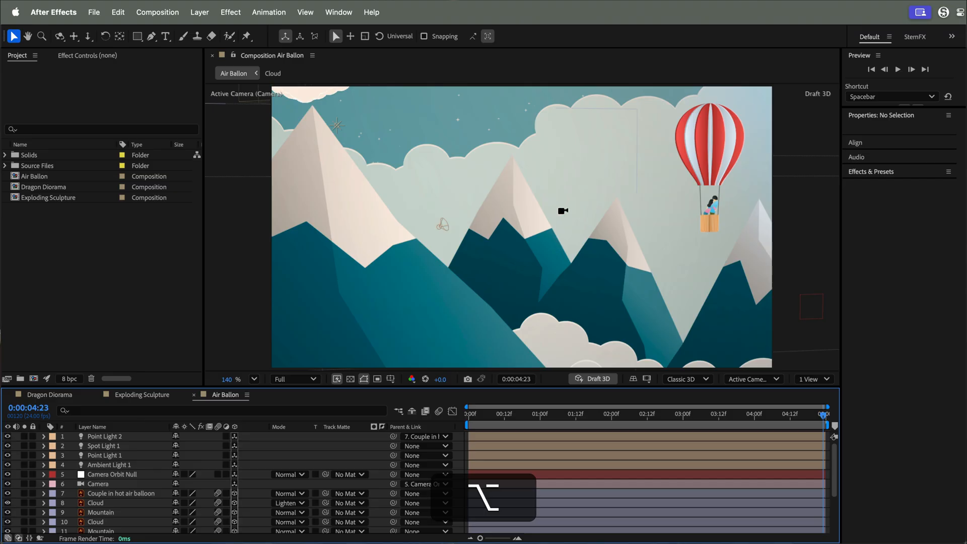
pyautogui.moveTo(586, 200)
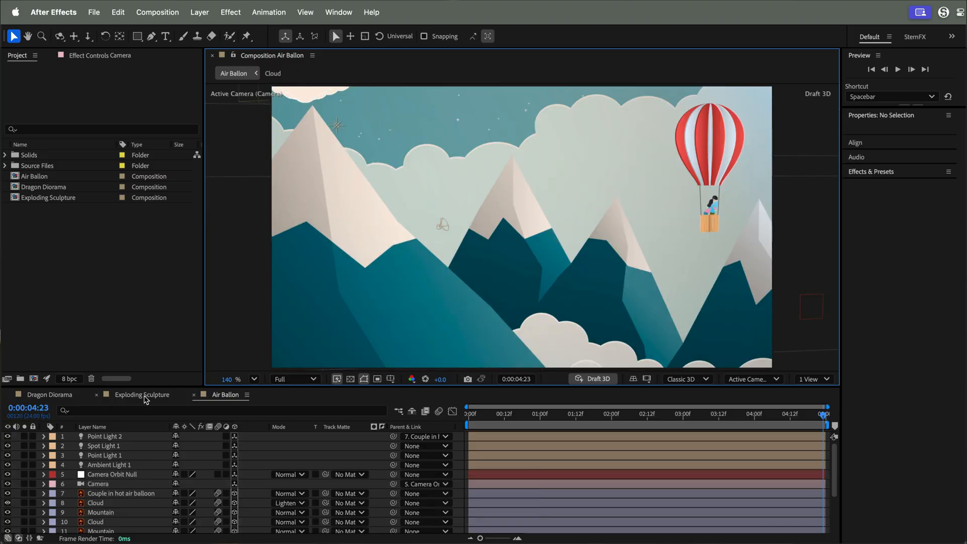
# - Show Exploding Sculpture fitted to the viewer at 47.4% magnification
pyautogui.click(140, 395)
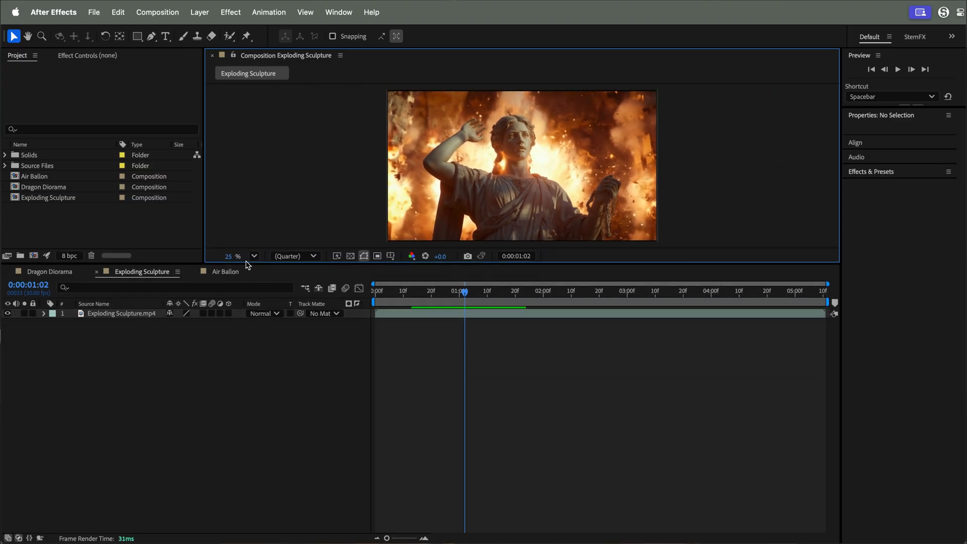
pyautogui.click(254, 256)
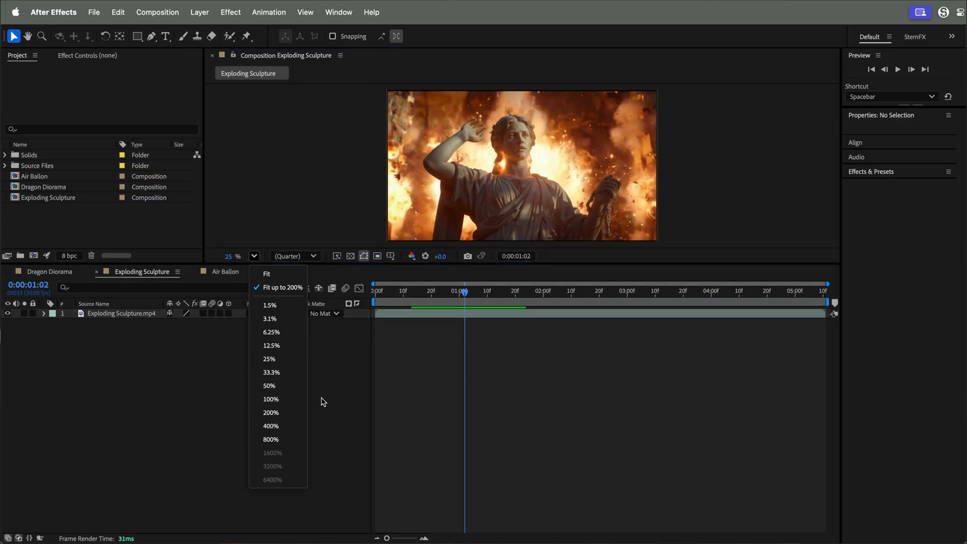
pyautogui.click(267, 274)
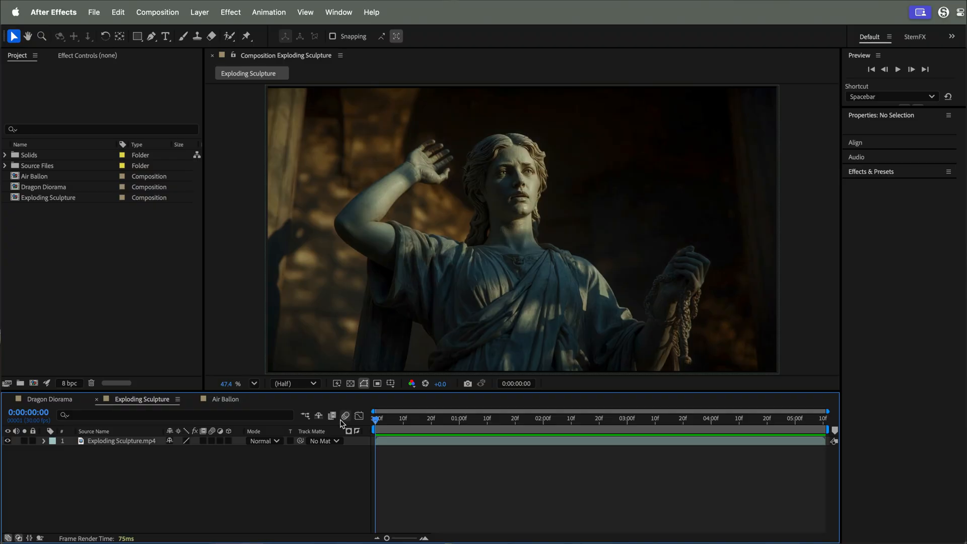
# - Zoom Exploding Sculpture to 73.5% at full resolution on the statue's face
pyautogui.click(897, 69)
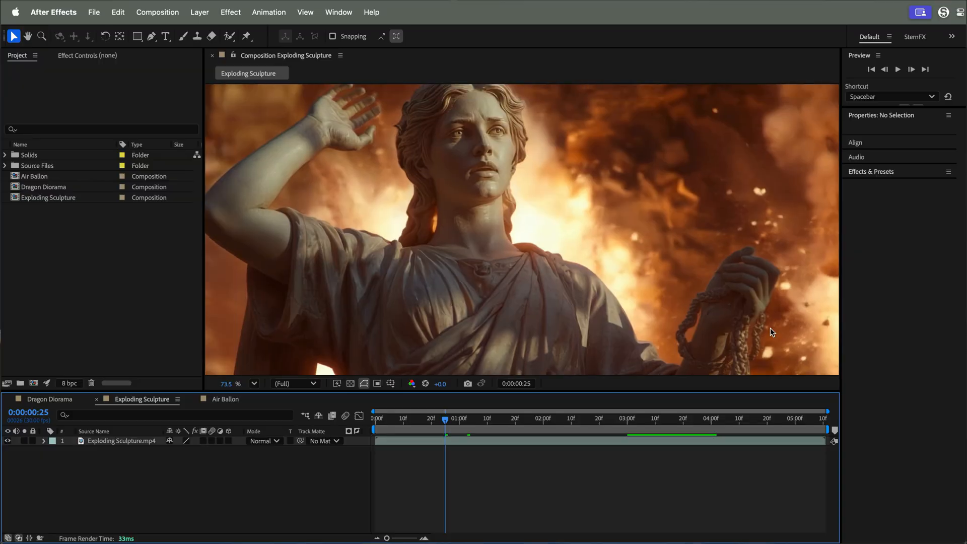
pyautogui.moveTo(258, 412)
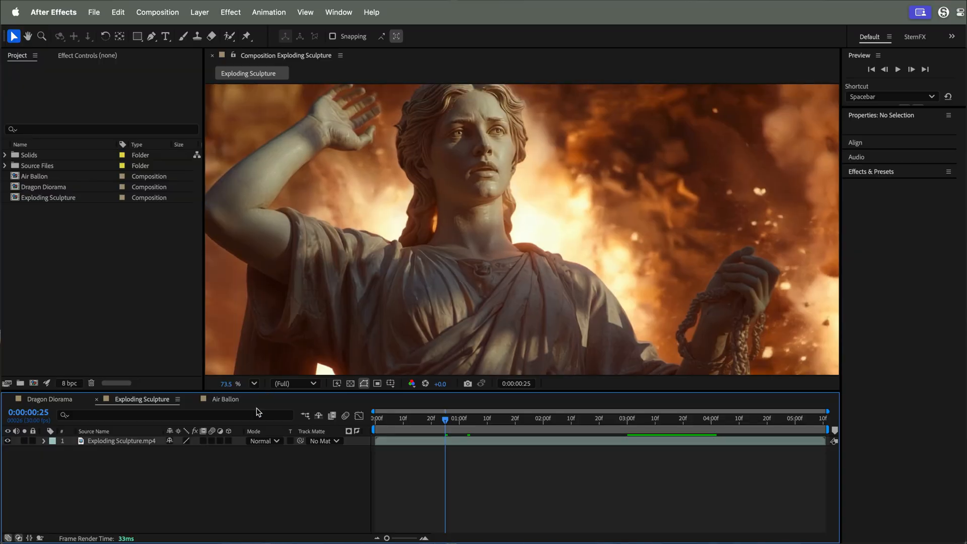